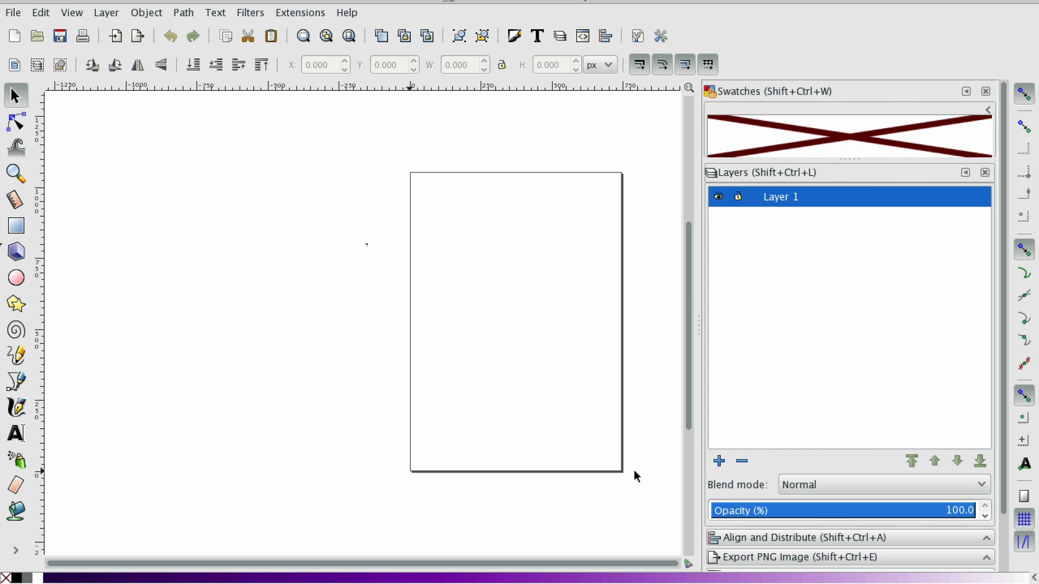
pyautogui.moveTo(30, 236)
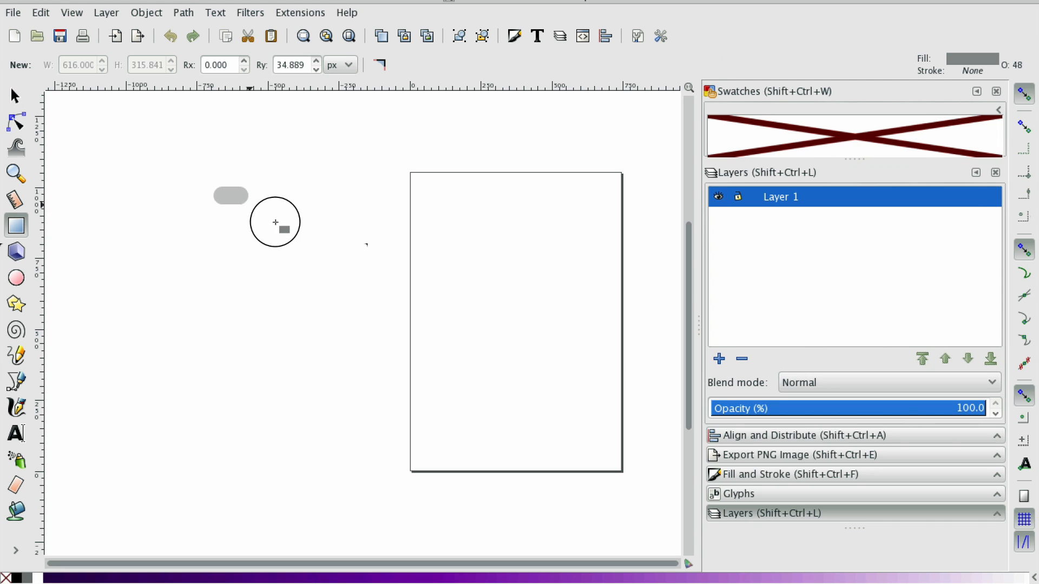
# Draw a large rounded grey rectangle overlapping the page's left edge.
pyautogui.moveTo(231, 195); pyautogui.dragTo(416, 380)
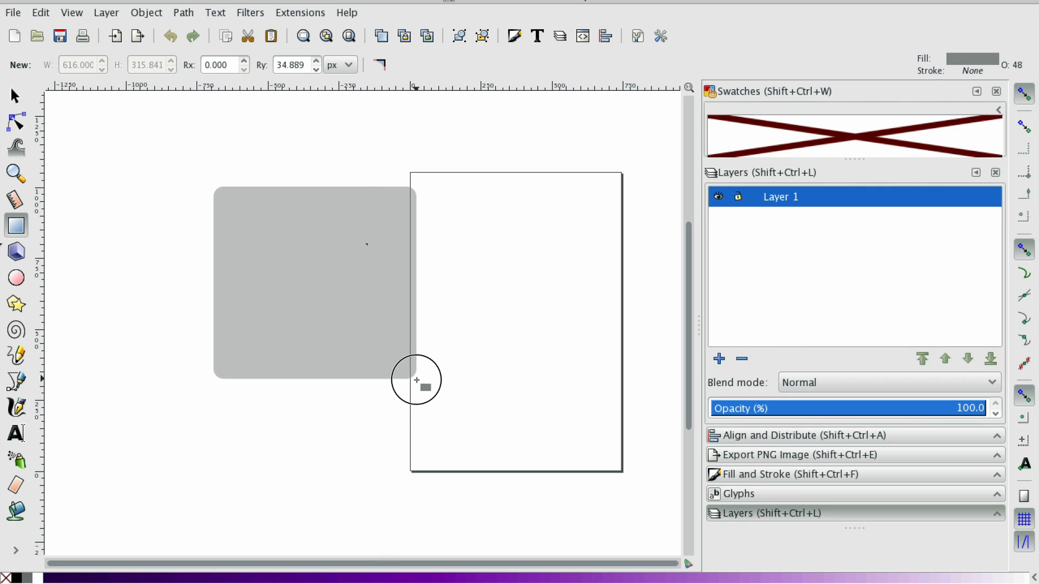
pyautogui.moveTo(416, 380); pyautogui.dragTo(430, 390)
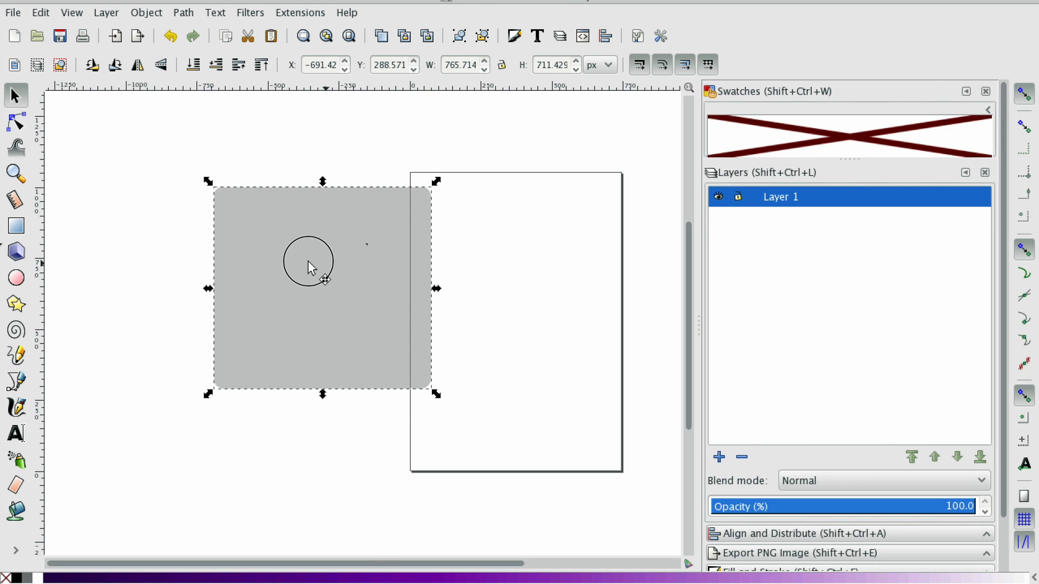
# Drag the grey rectangle onto the upper left area of the page.
pyautogui.moveTo(308, 265); pyautogui.dragTo(255, 259)
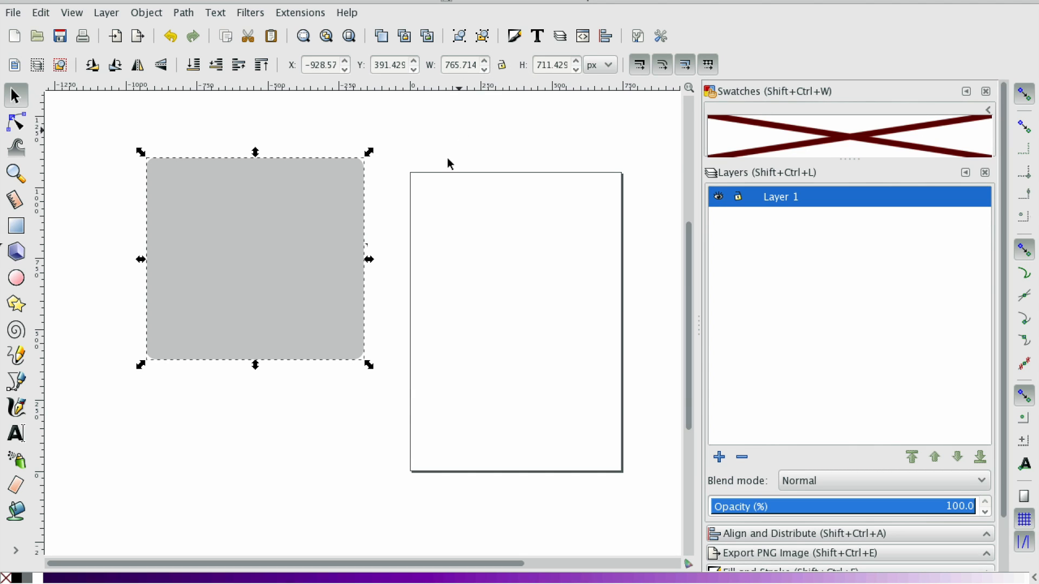
pyautogui.moveTo(255, 258); pyautogui.dragTo(490, 298)
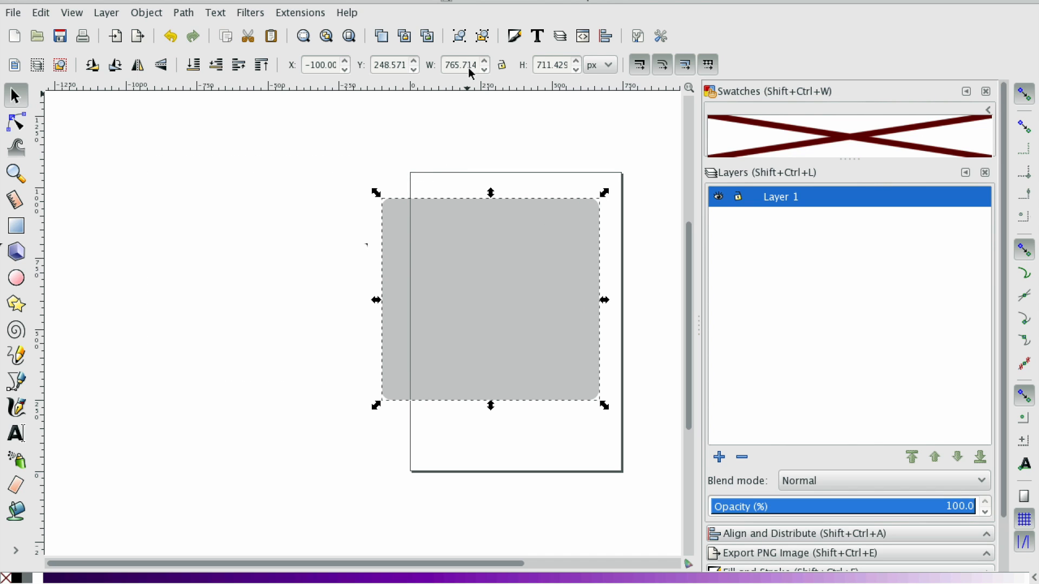
# Set the rectangle's W field to 700 px, leaving height unchanged.
pyautogui.click(460, 65)
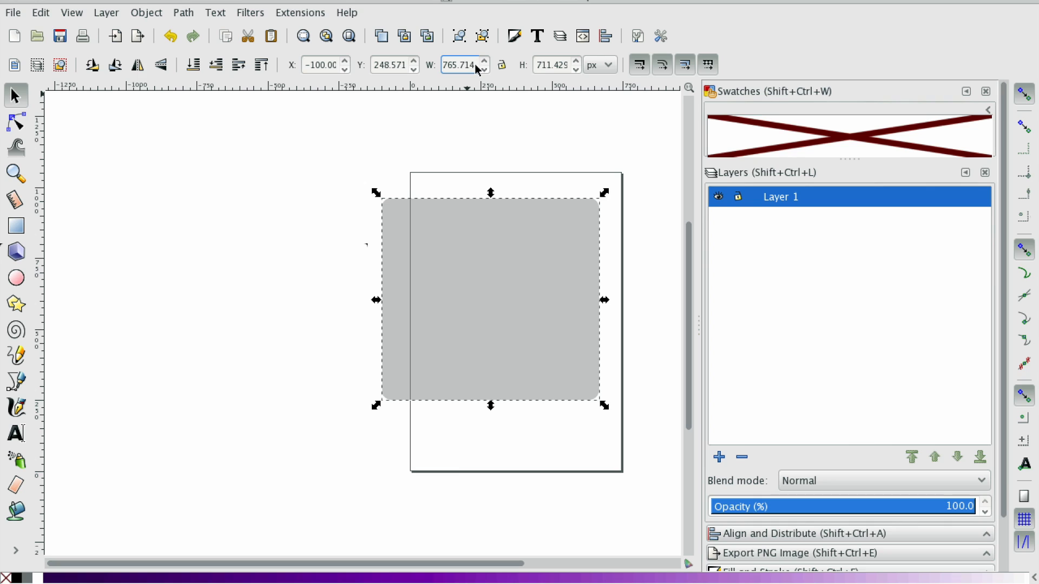
pyautogui.click(460, 64)
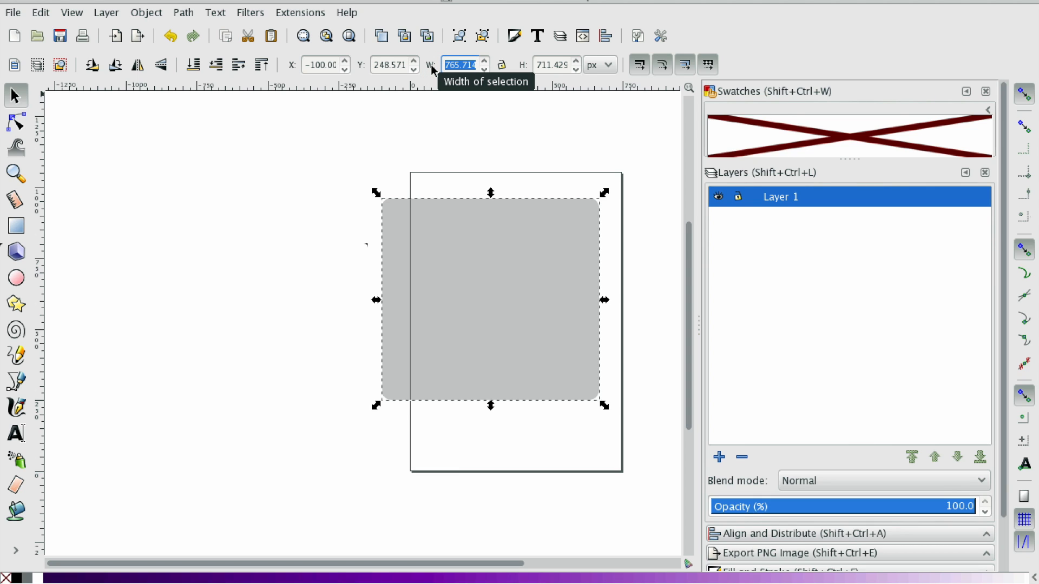
pyautogui.write('700.000')
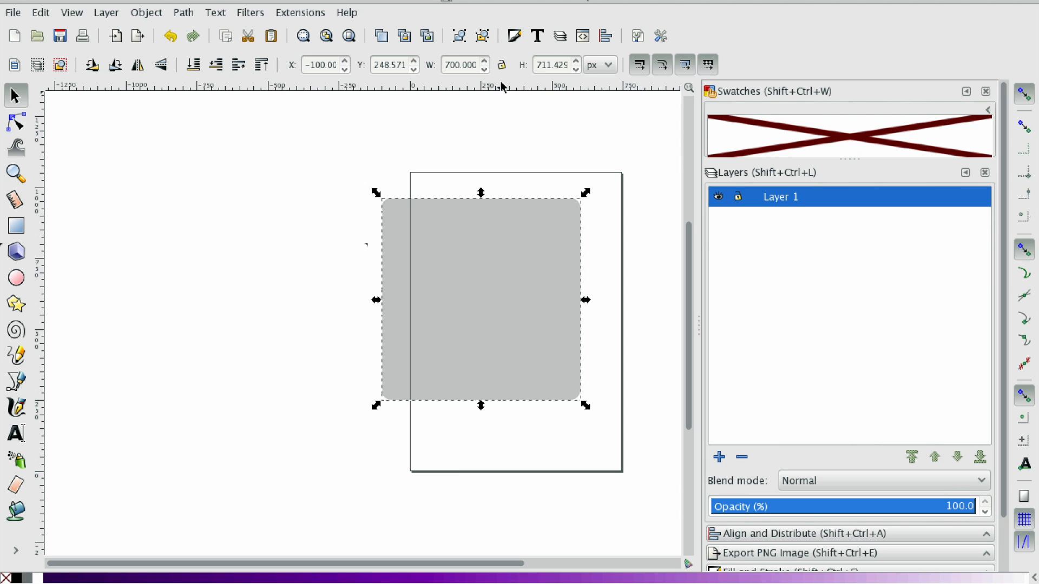
pyautogui.click(461, 64)
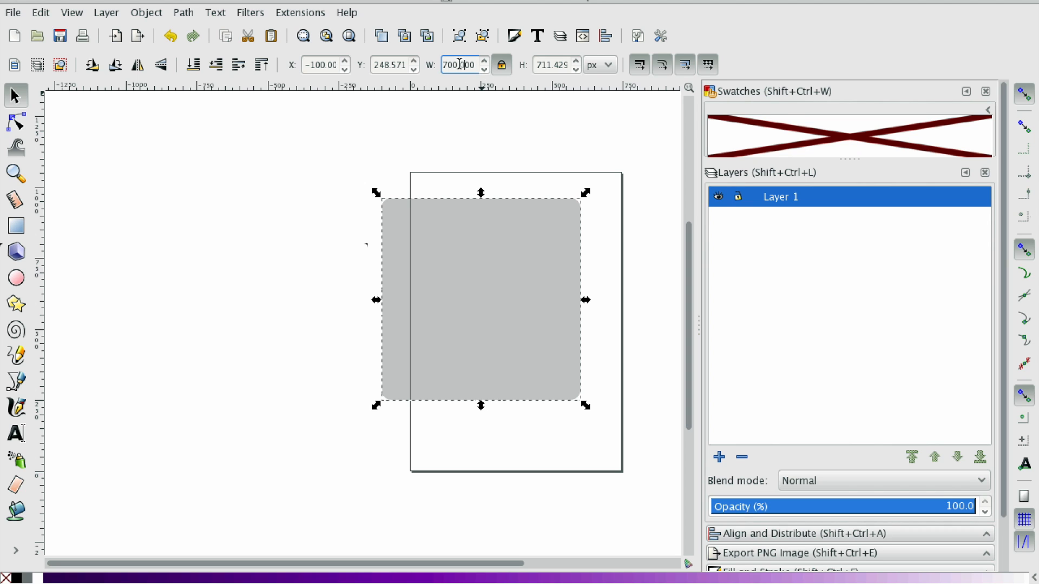
# Lock width and height, then set the rectangle's width to 800 px.
pyautogui.click(461, 64)
pyautogui.write('800.000')
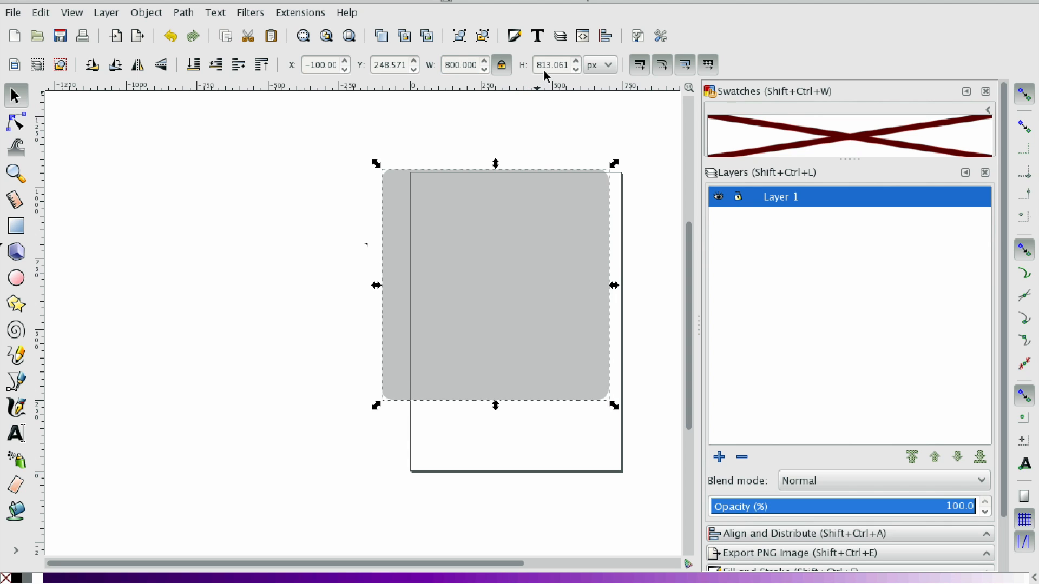
pyautogui.moveTo(556, 65)
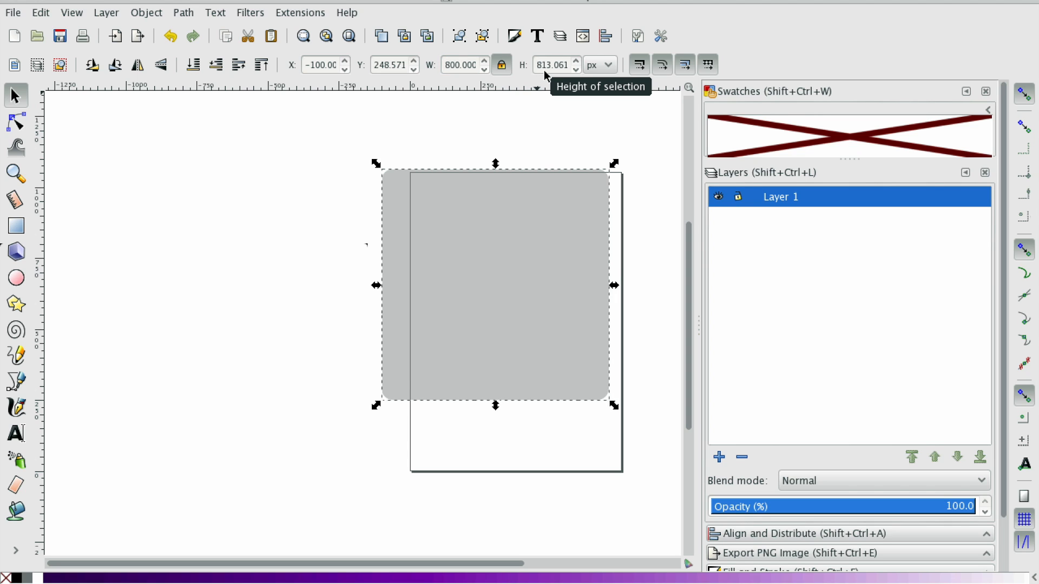
pyautogui.click(516, 119)
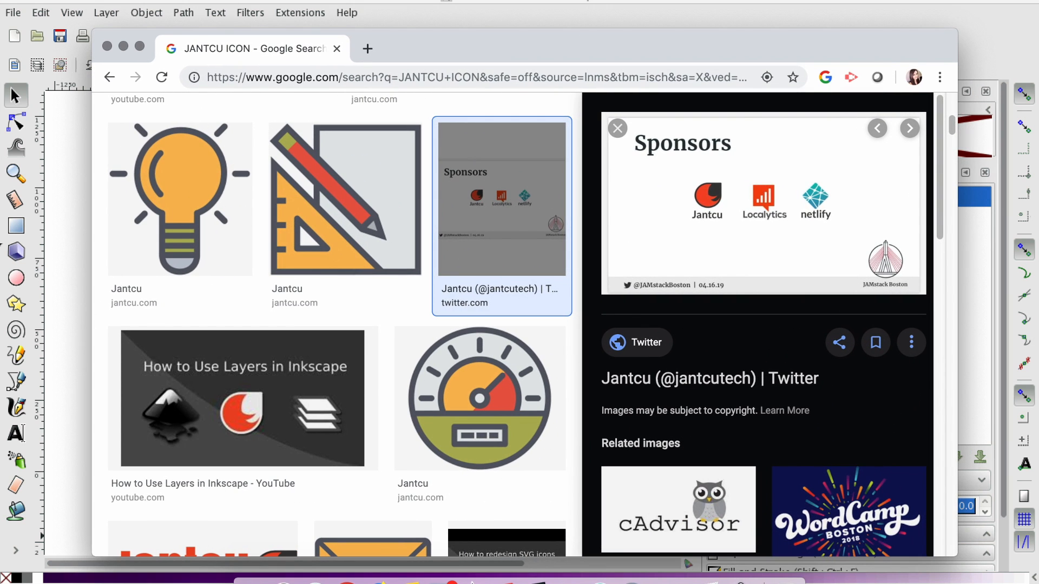
# Scroll the Jantcu image results and copy the red round logo image.
pyautogui.scroll(-3)
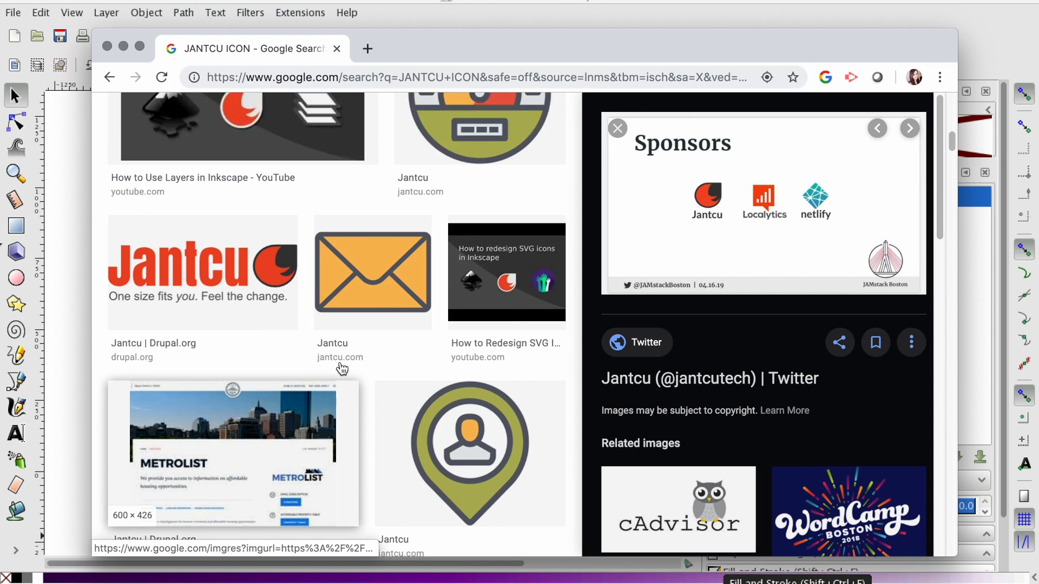
pyautogui.scroll(-3)
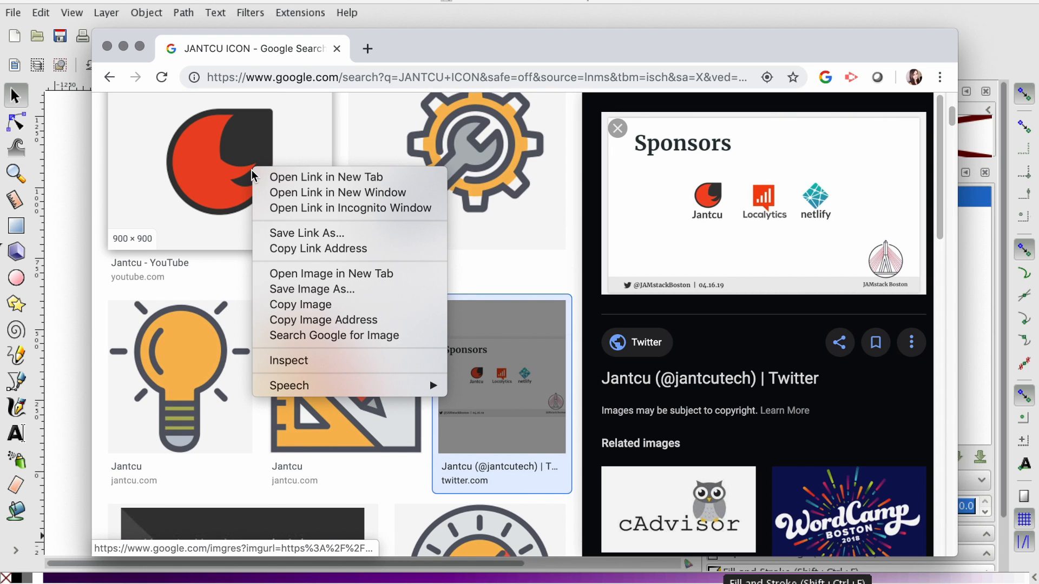
pyautogui.click(172, 97)
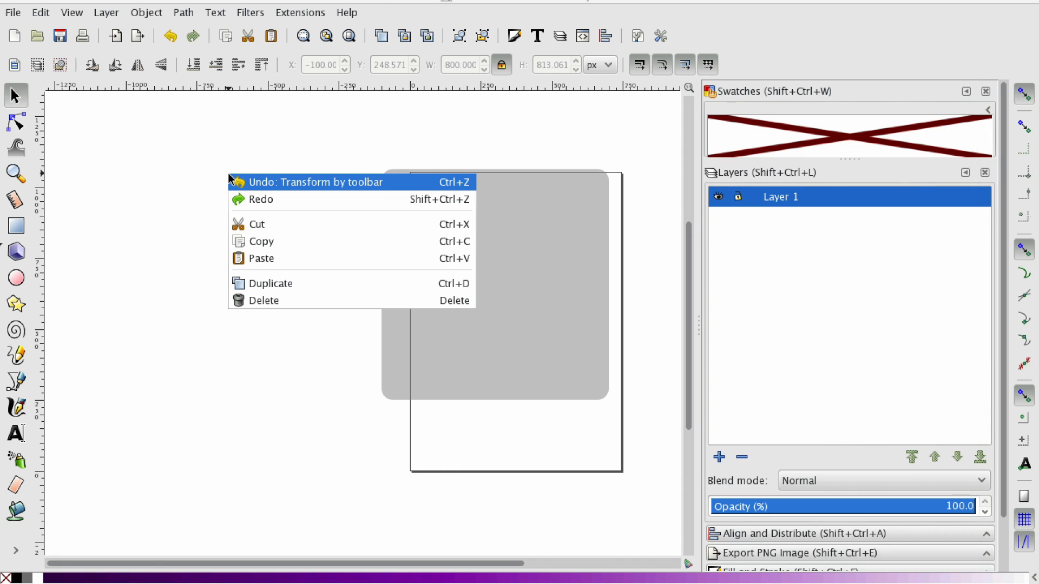
# Paste the red logo left of the page and toggle the proportion lock.
pyautogui.click(316, 181)
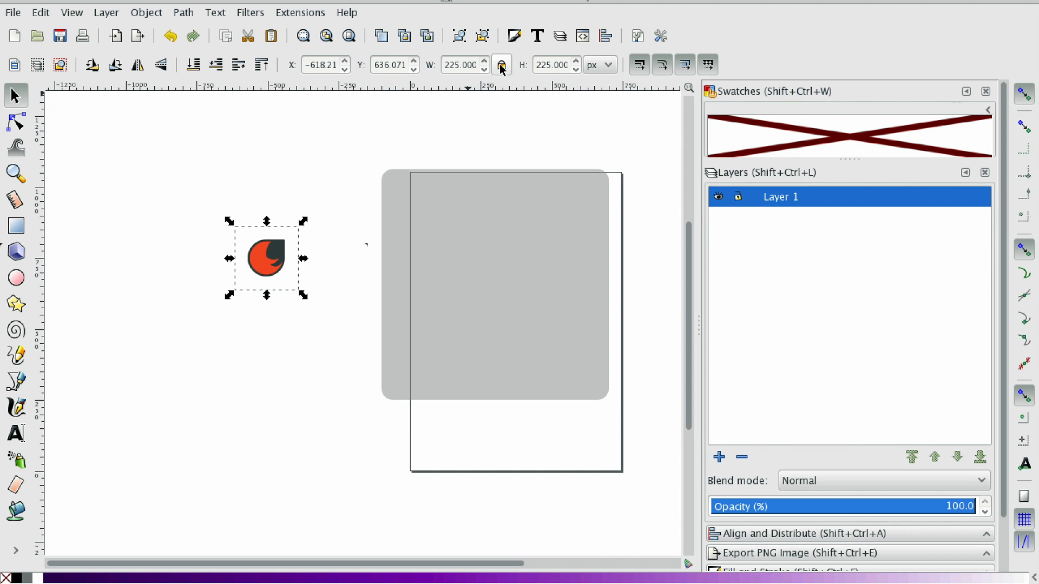
pyautogui.click(501, 64)
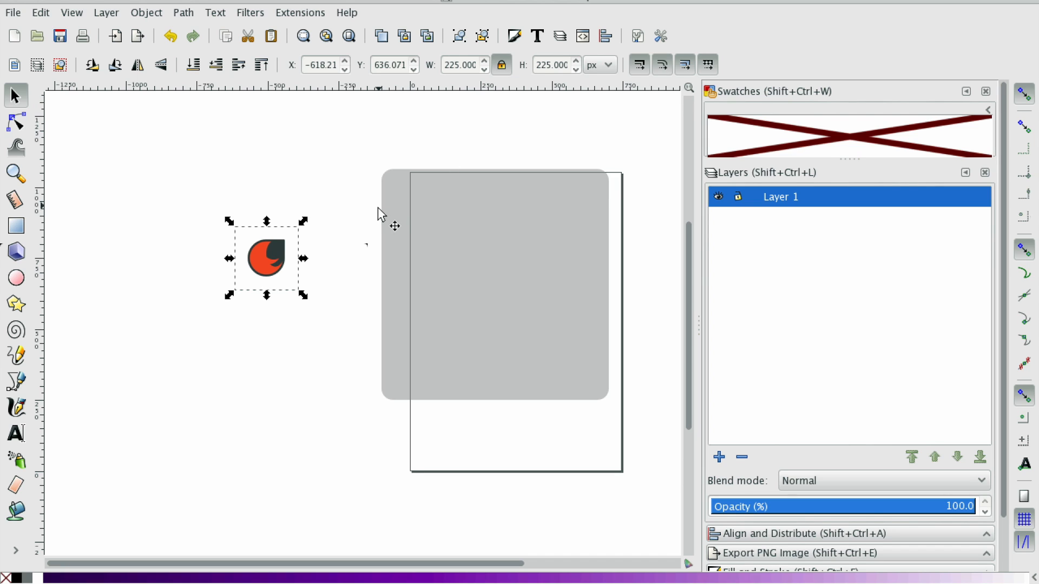
pyautogui.moveTo(501, 64)
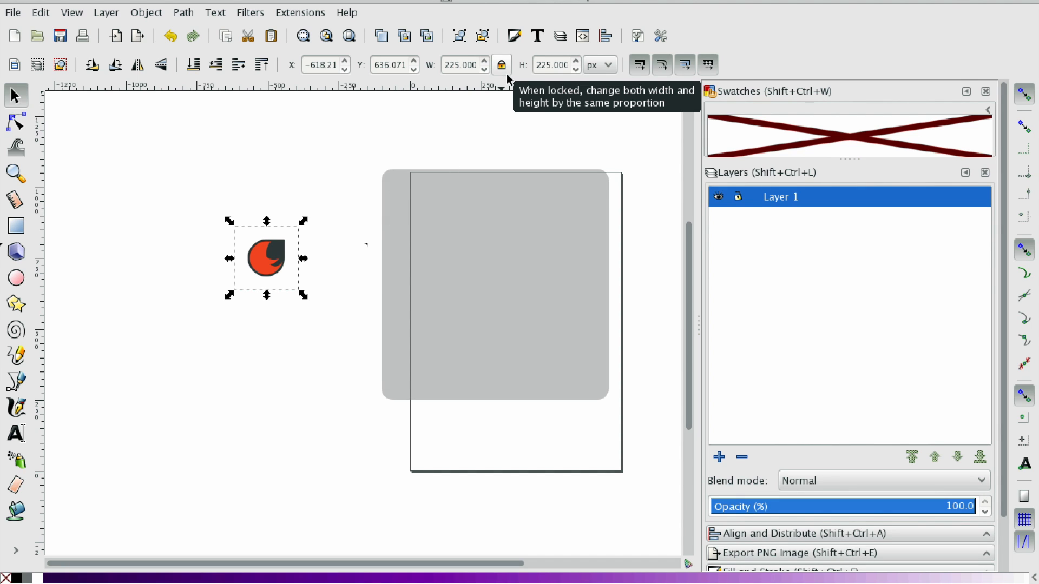
pyautogui.moveTo(411, 174)
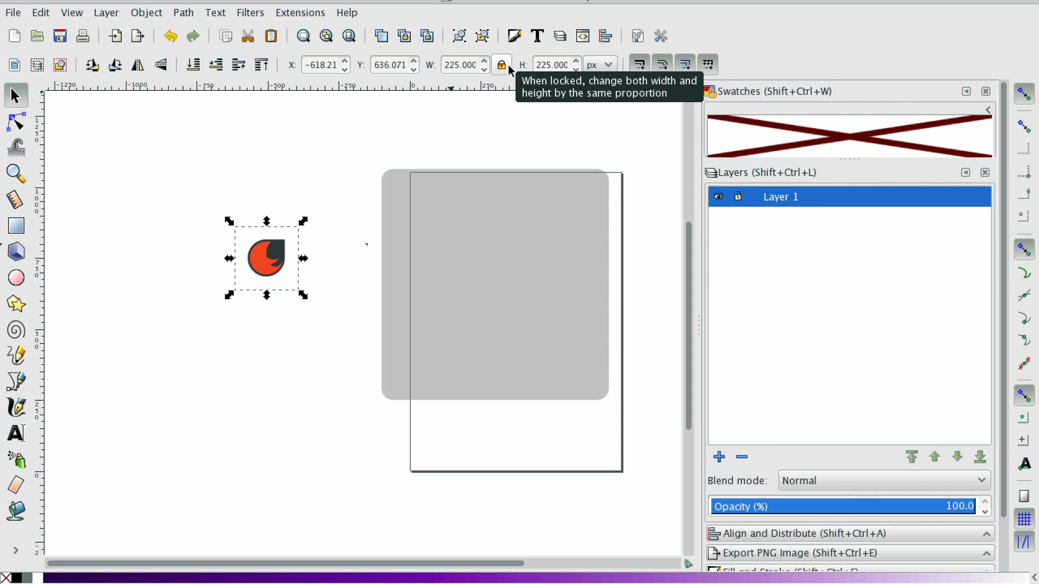
pyautogui.moveTo(410, 158)
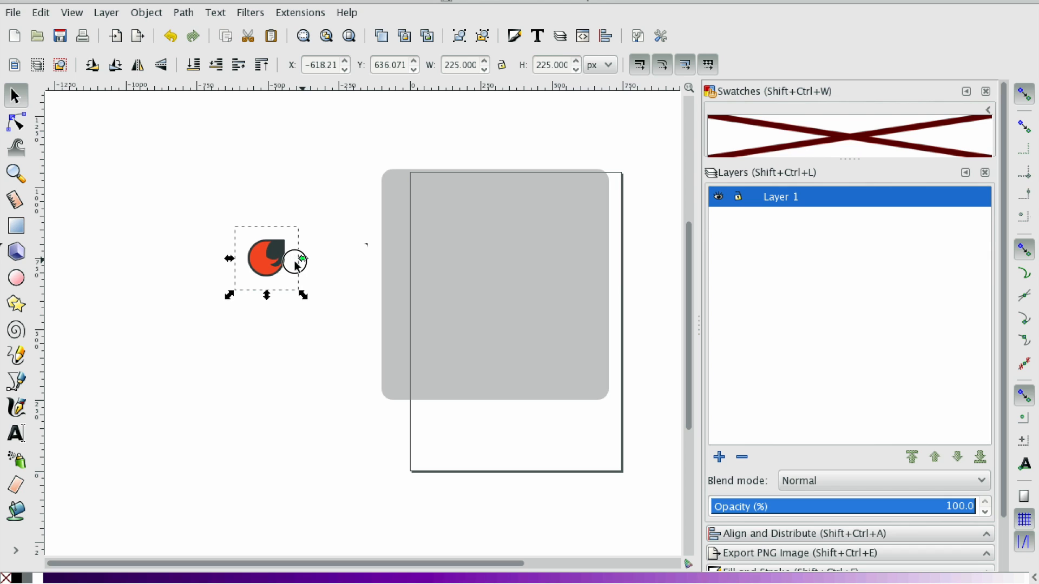
# Shift the logo slightly up and right, then lock its proportions.
pyautogui.moveTo(301, 259); pyautogui.dragTo(283, 259)
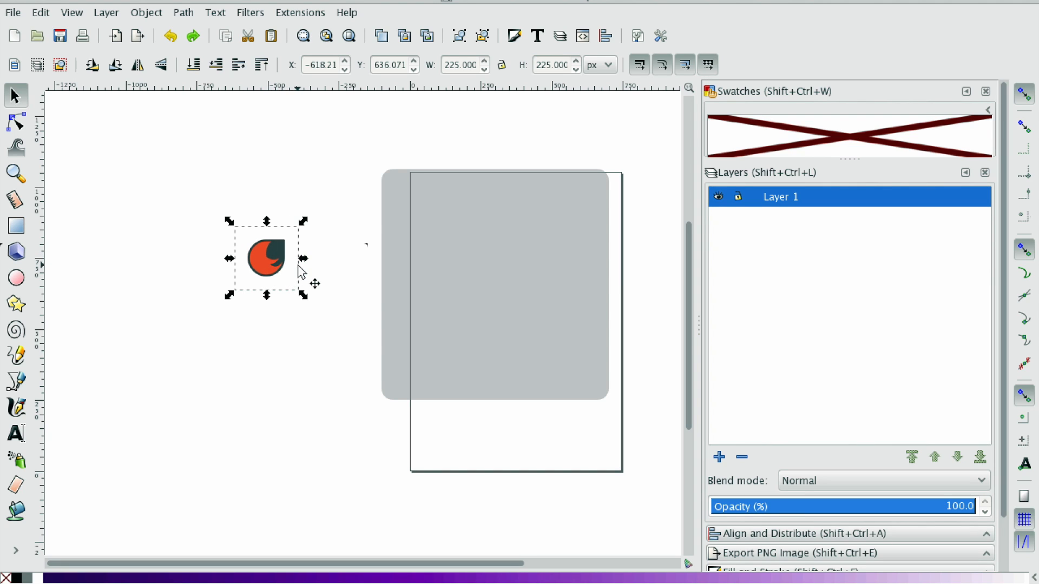
pyautogui.moveTo(265, 259); pyautogui.dragTo(299, 247)
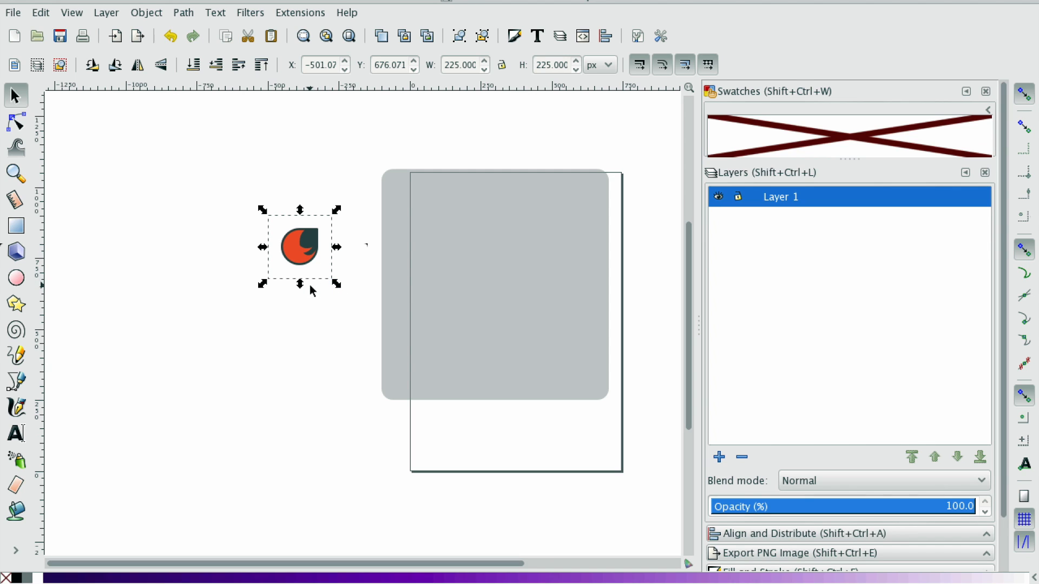
pyautogui.moveTo(299, 283); pyautogui.dragTo(300, 266)
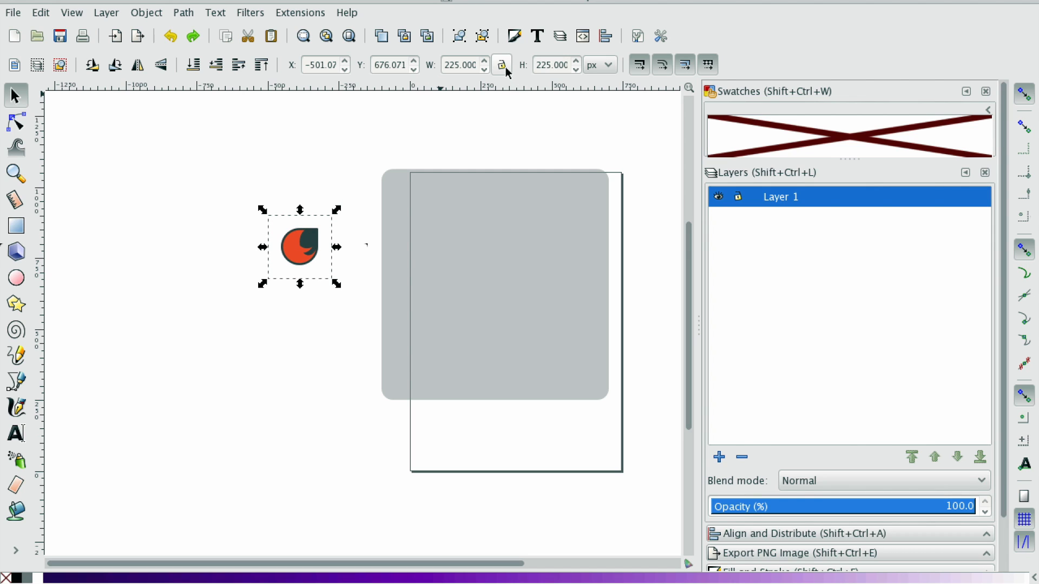
pyautogui.click(502, 64)
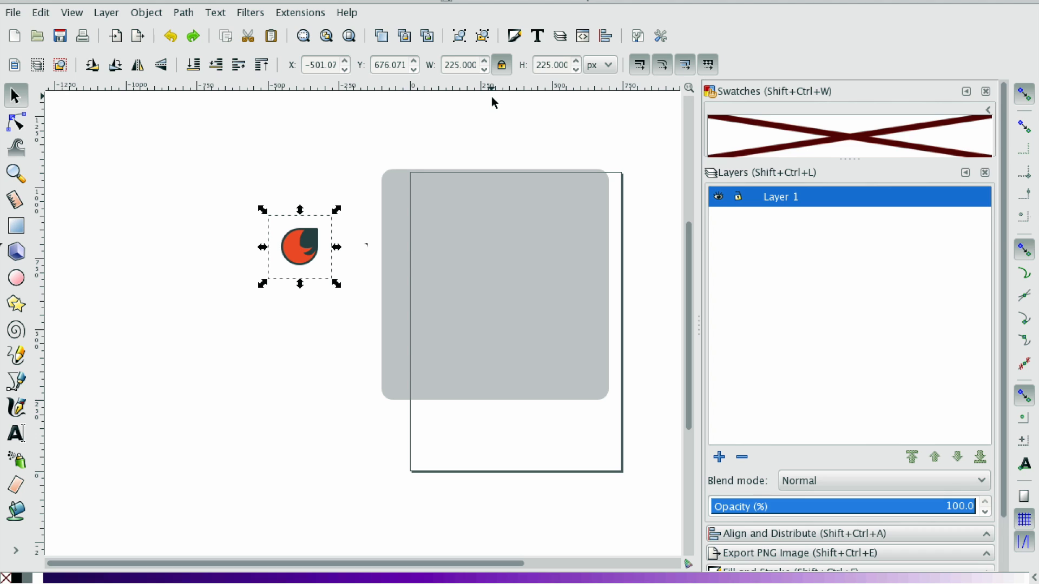